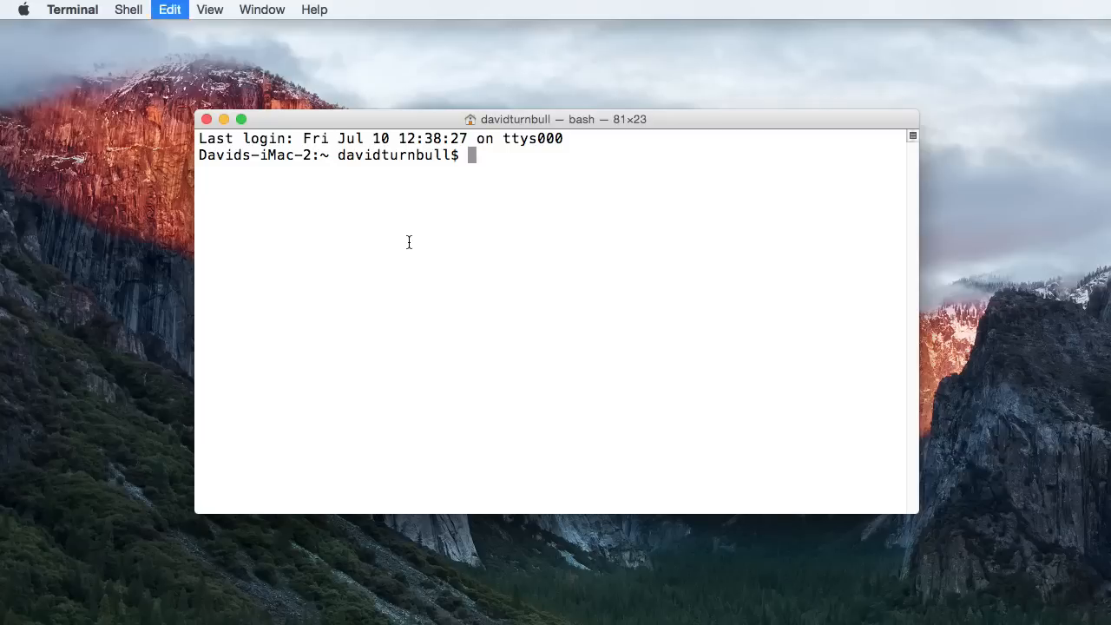
pyautogui.write('curl https://install.meteor.com/ | sh')
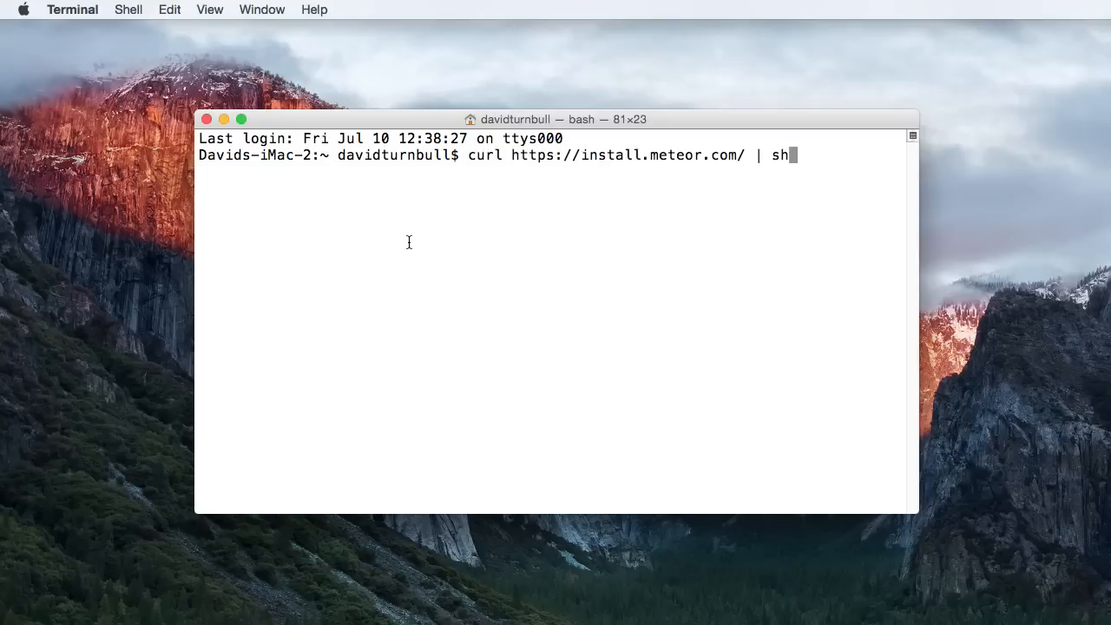